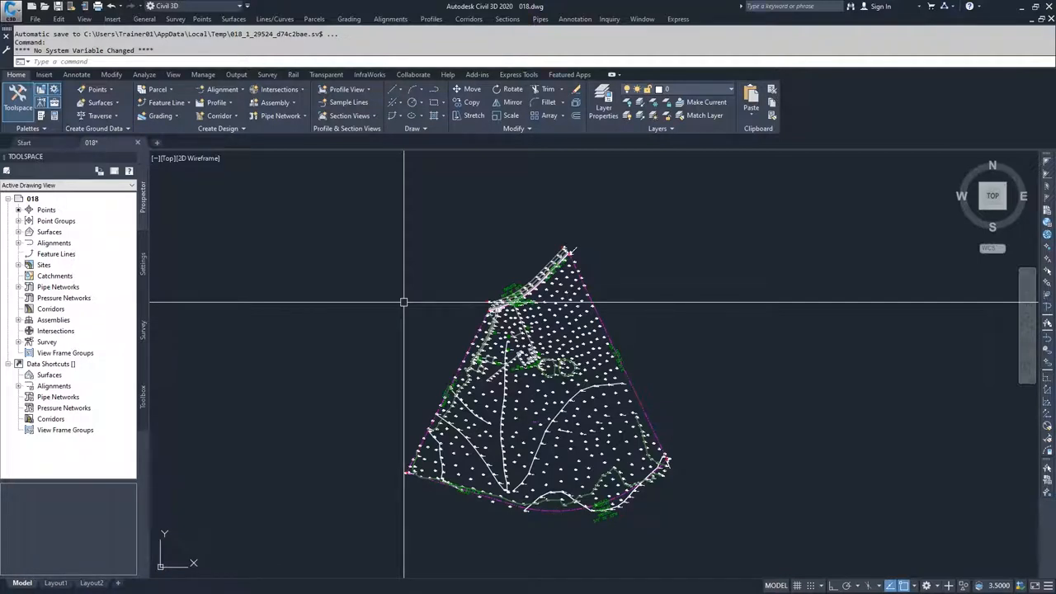
- Start the MAPCHECK command to bring up the Mapcheck Analysis palette
type("mapc")
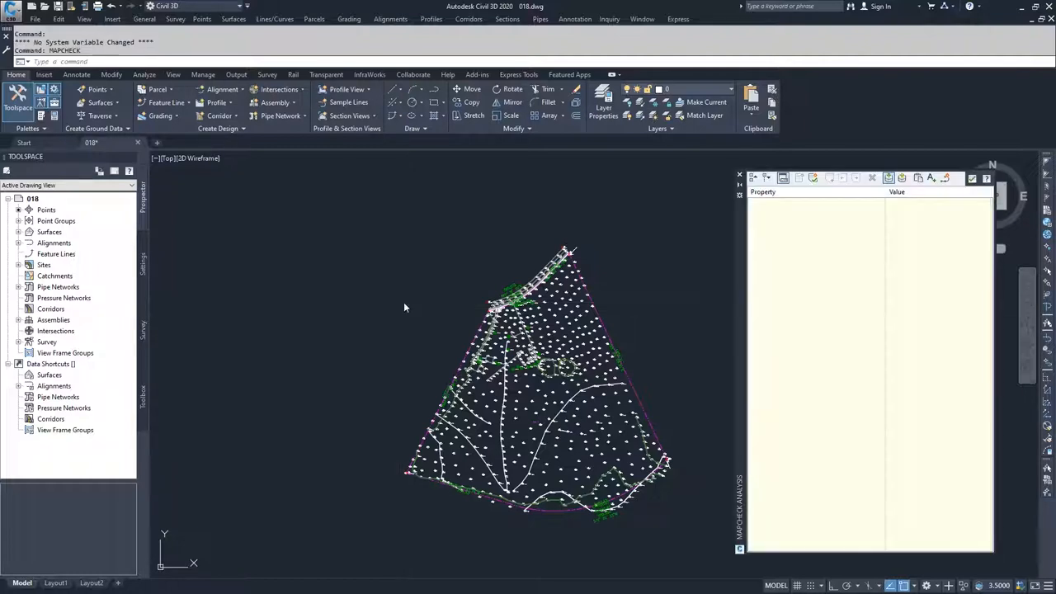
mouse_move(823, 269)
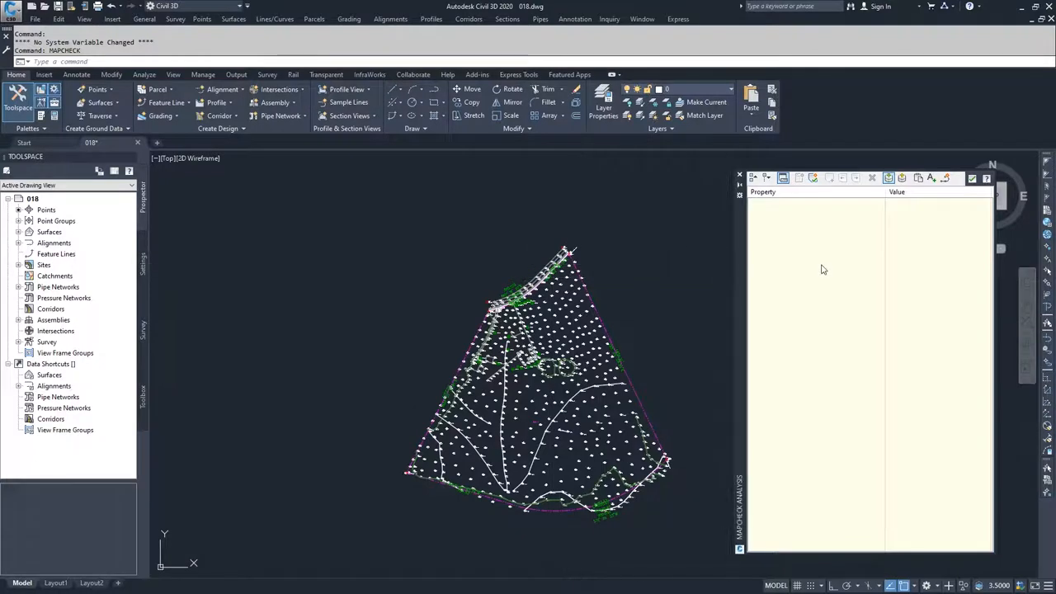
mouse_move(813, 178)
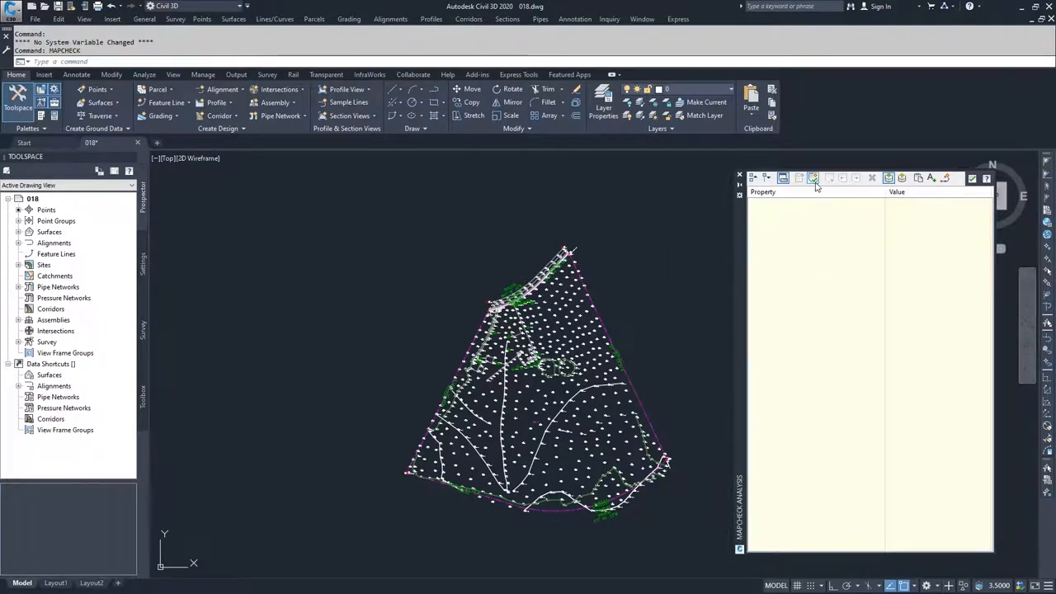
mouse_move(812, 178)
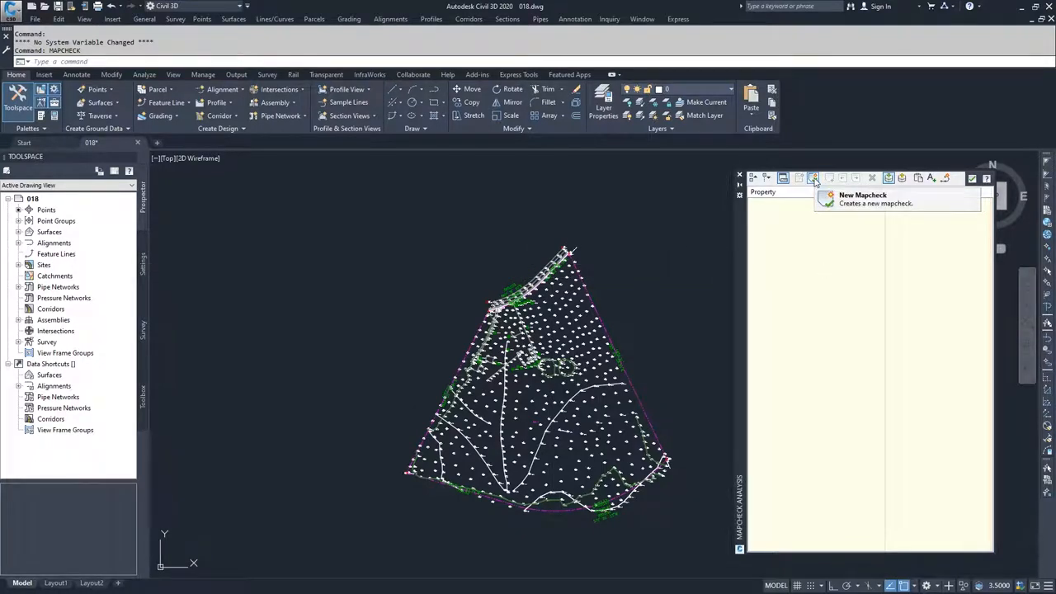
- Create a new mapcheck named 'Boundry'
left_click(813, 178)
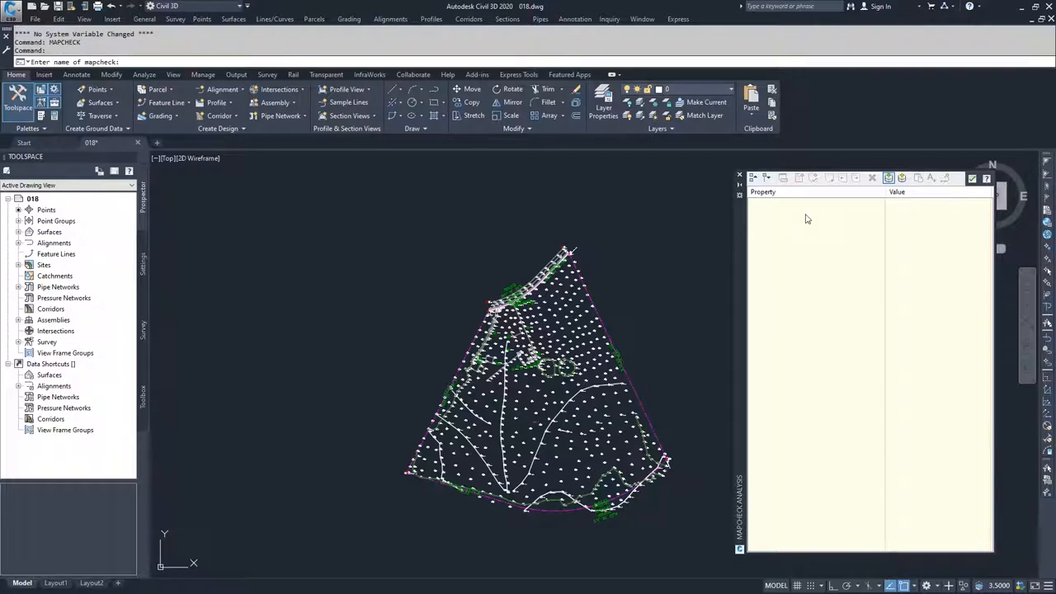
mouse_move(796, 232)
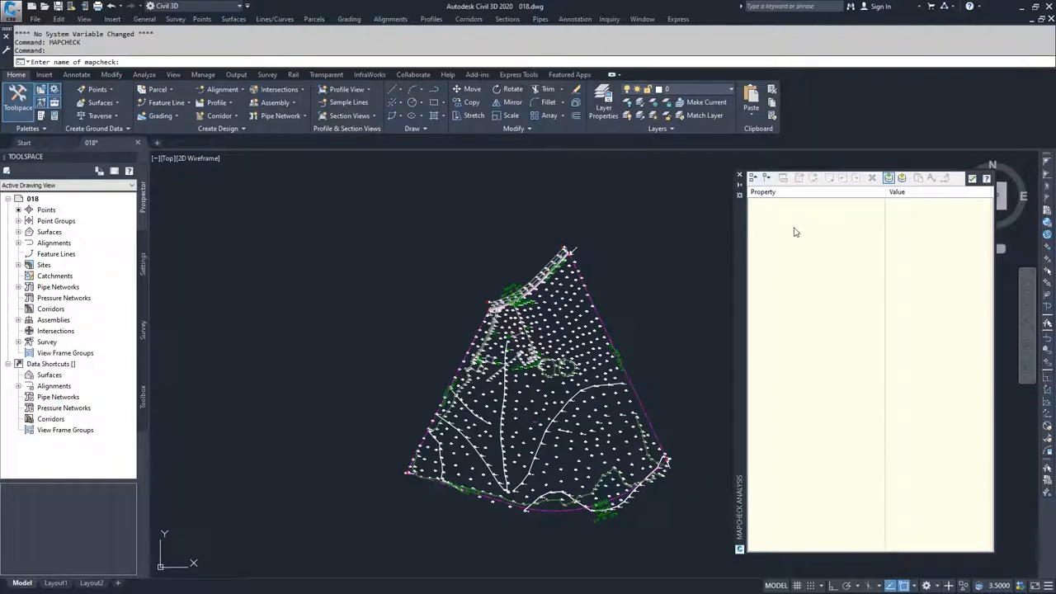
mouse_move(614, 363)
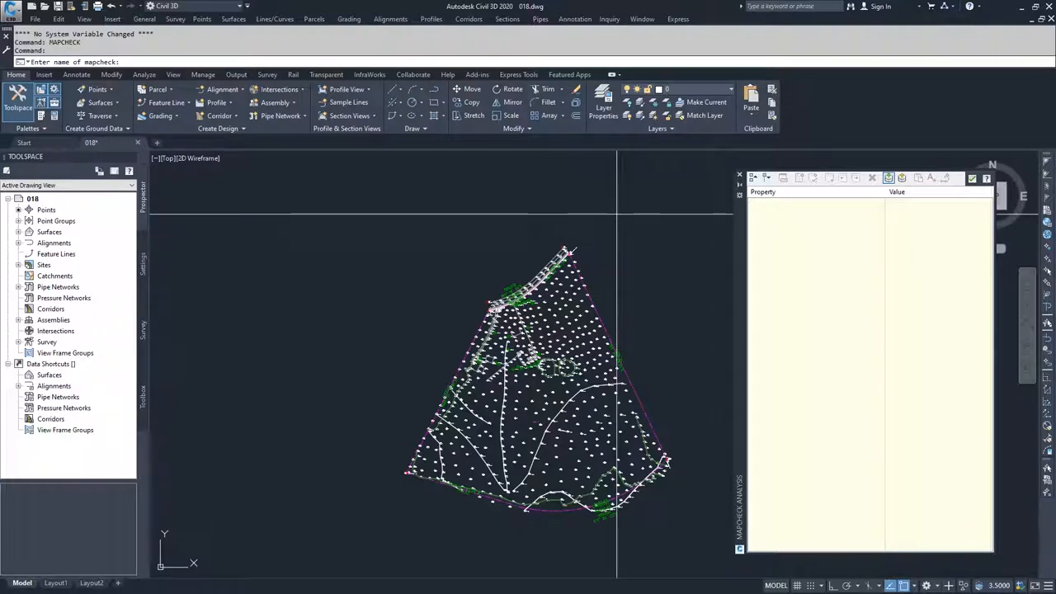
type("Bo")
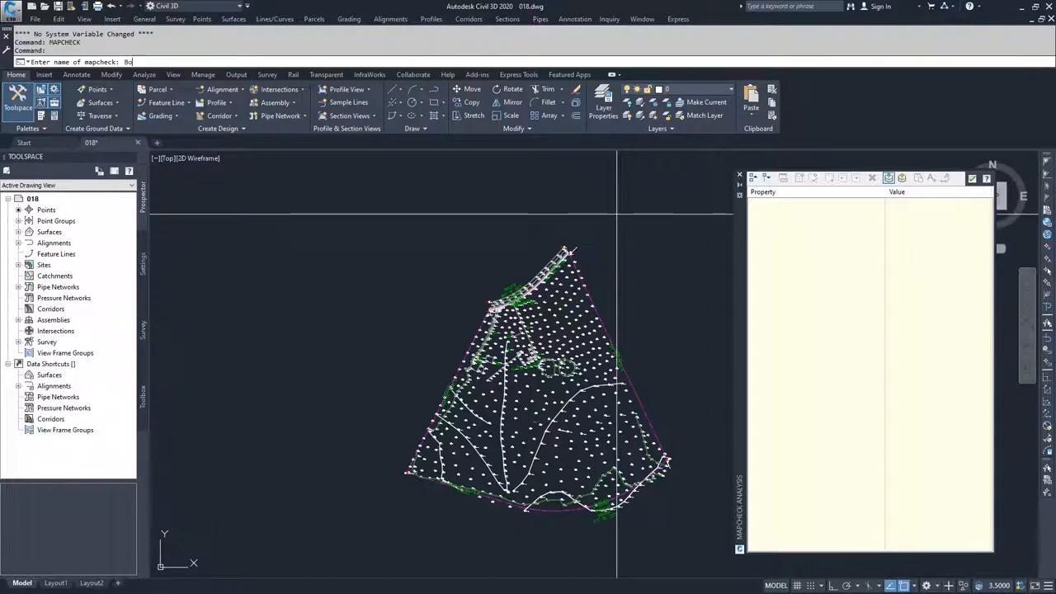
type("undry")
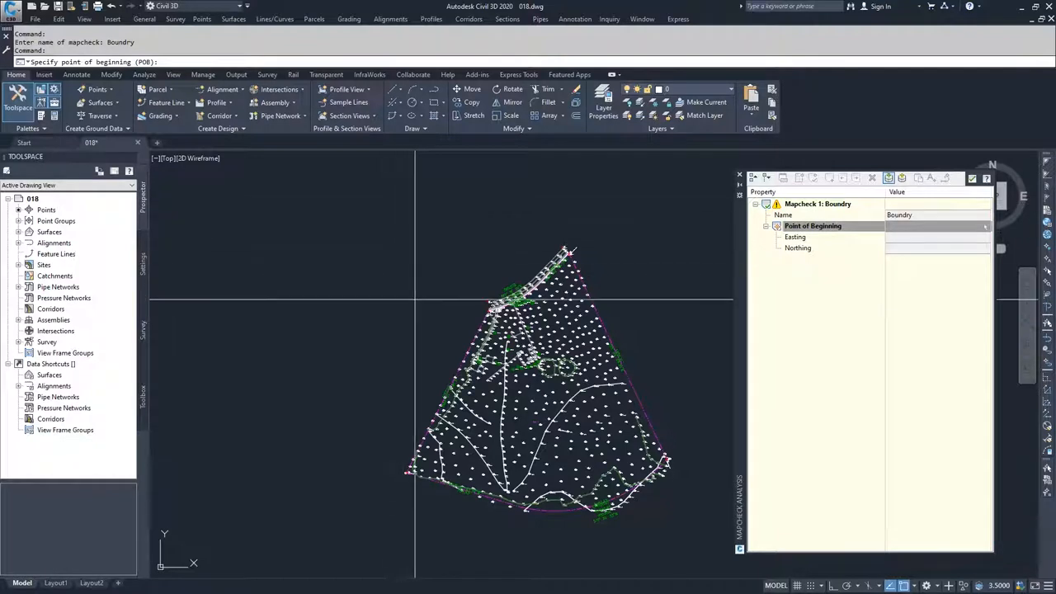
mouse_move(470, 318)
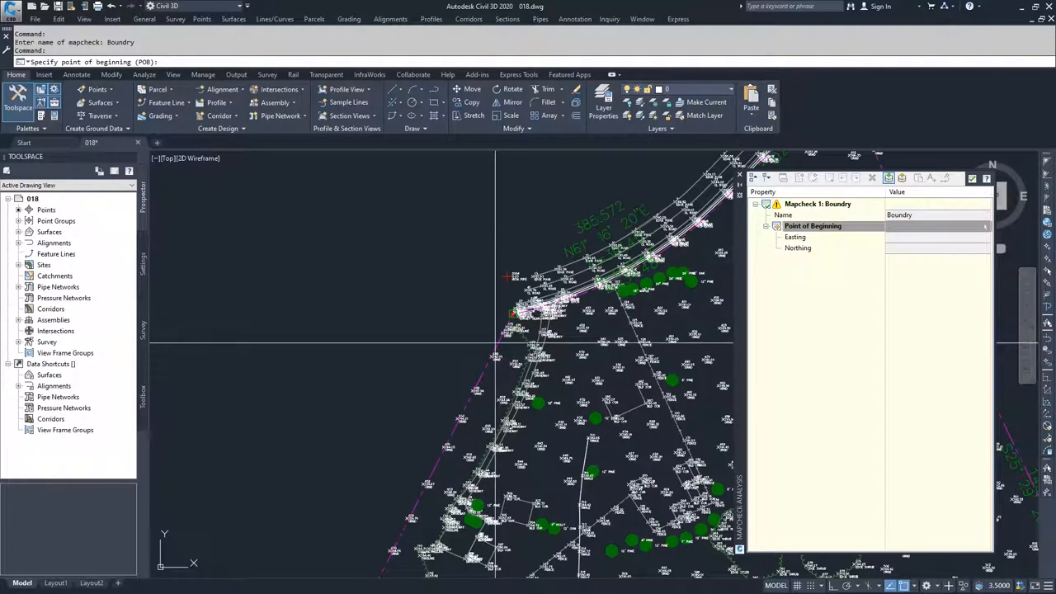
- Pick the boundary corner as Boundry's point of beginning
left_click(512, 313)
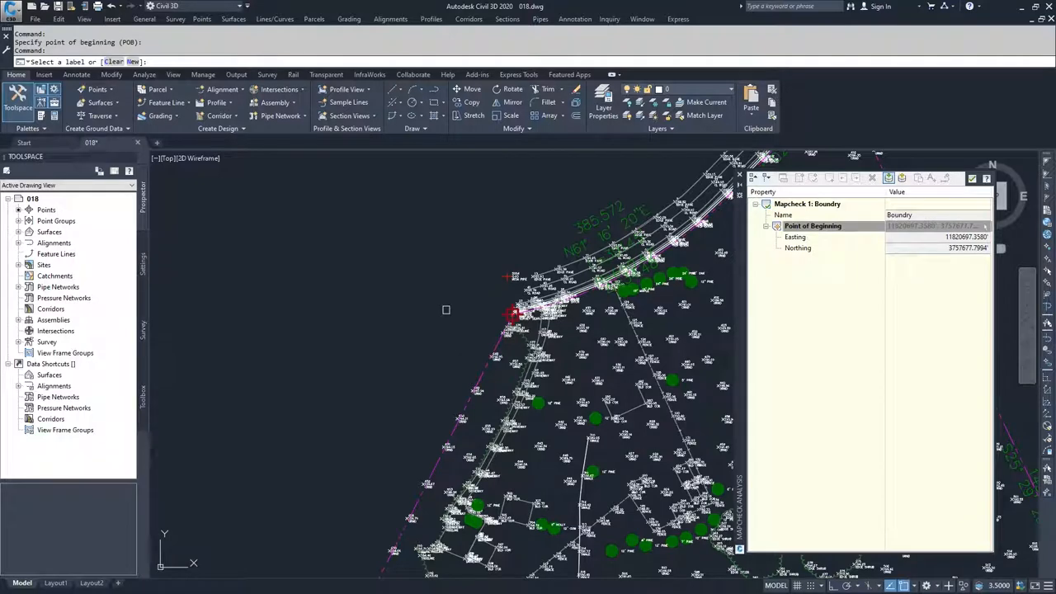
mouse_move(372, 291)
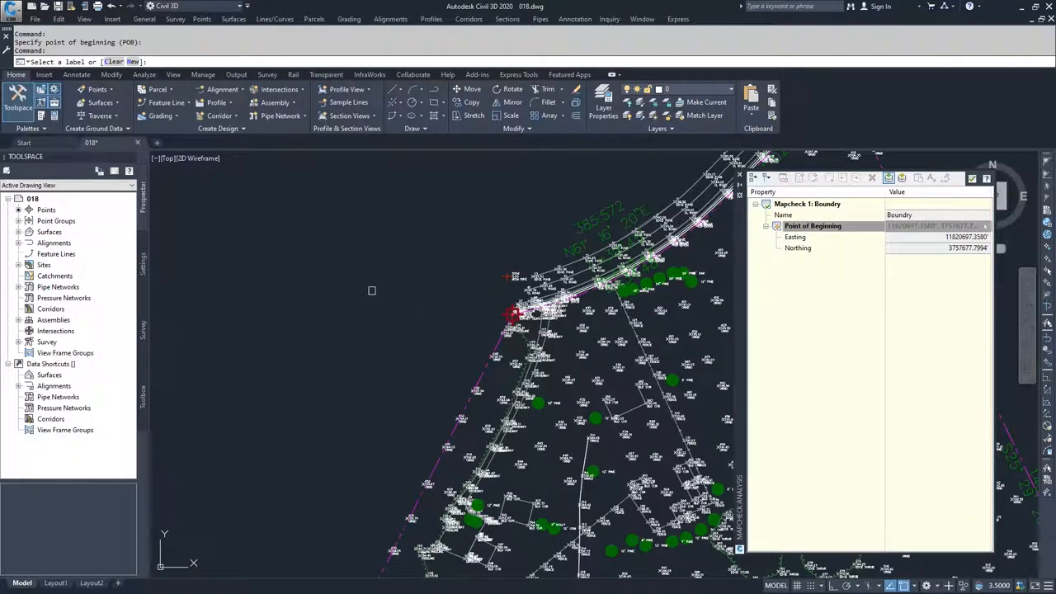
mouse_move(412, 274)
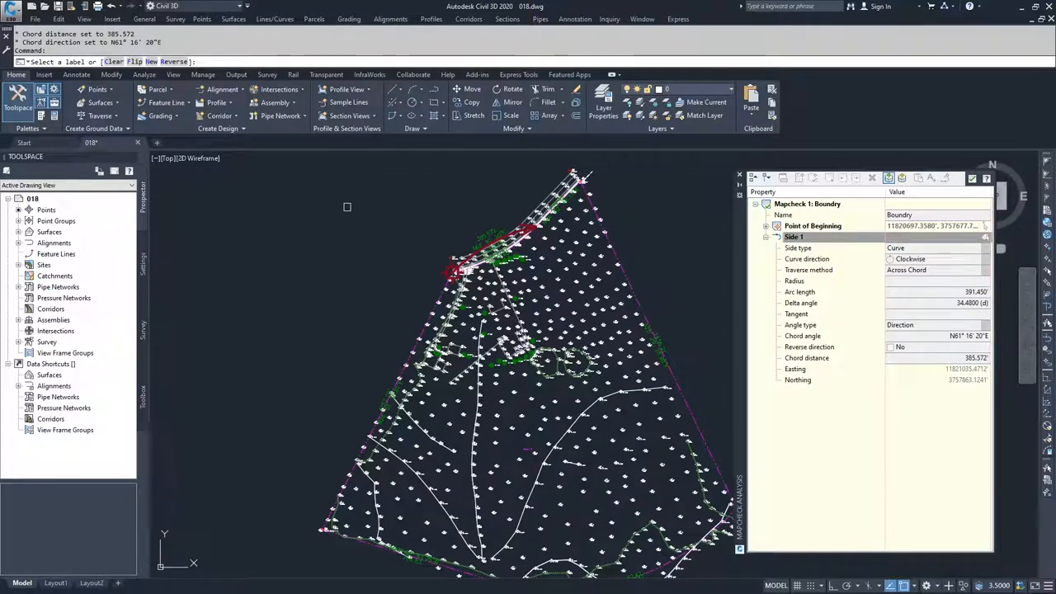
- Flip Side 1 counter-clockwise and add the remaining sides through Side 6
type("f")
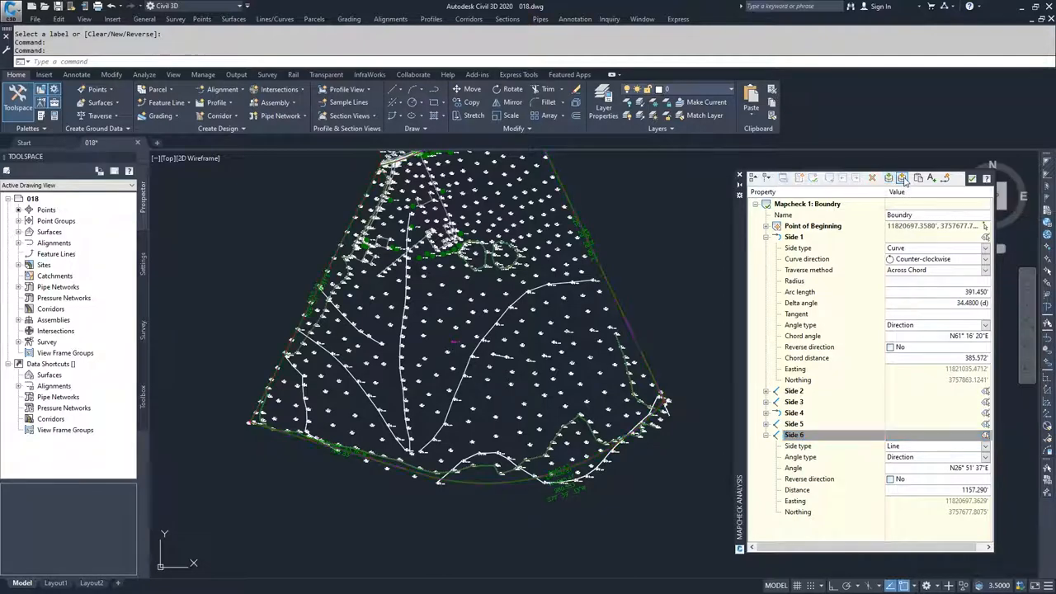
- Show Boundry's closure report: error 0.009', area 1576238.70 sq ft, perimeter 5057.130'
left_click(901, 178)
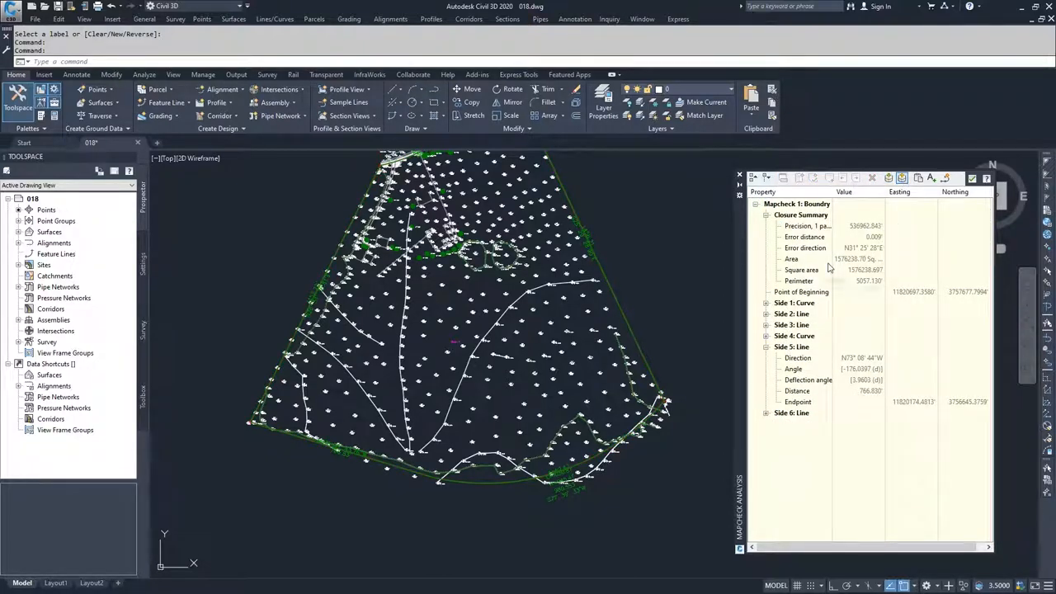
mouse_move(774, 282)
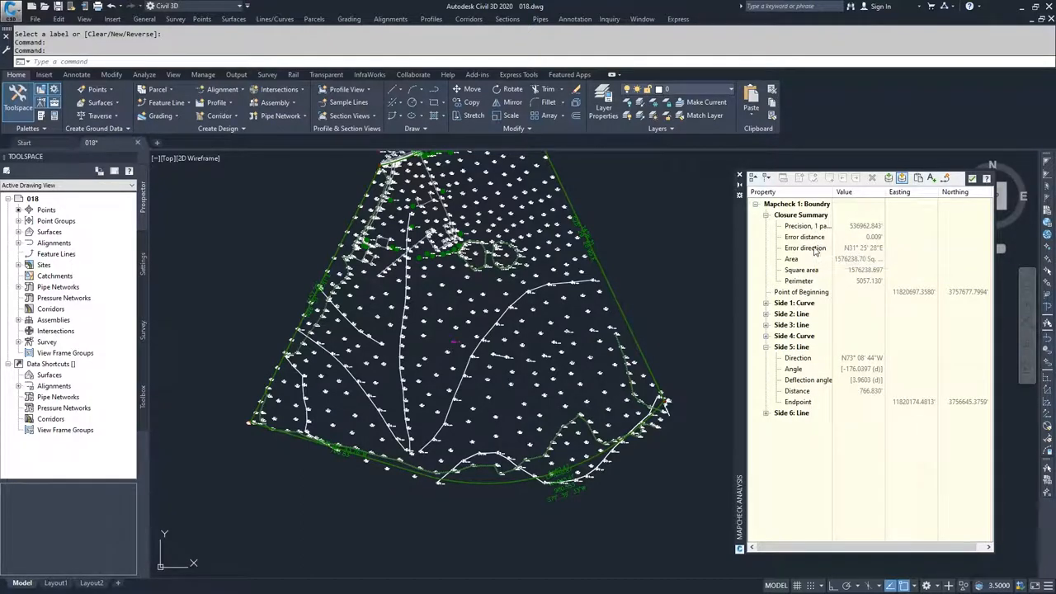
mouse_move(829, 276)
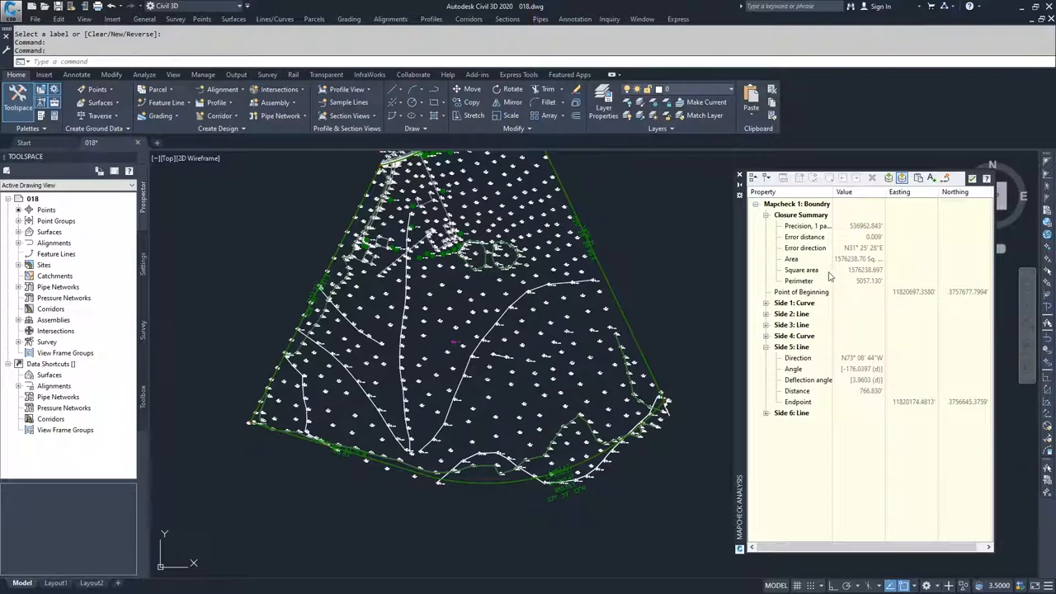
mouse_move(872, 262)
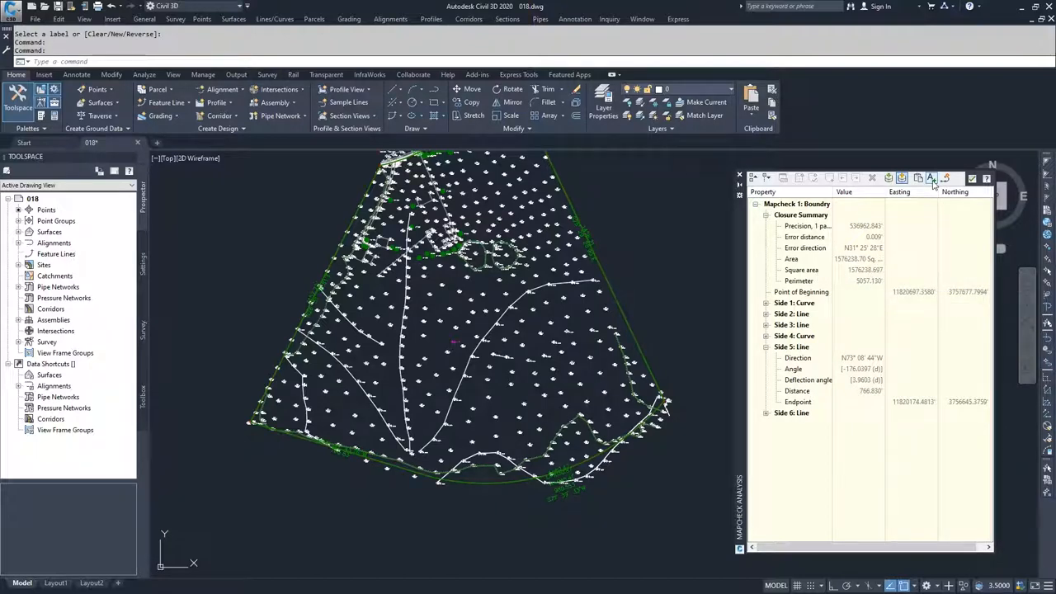
mouse_move(931, 179)
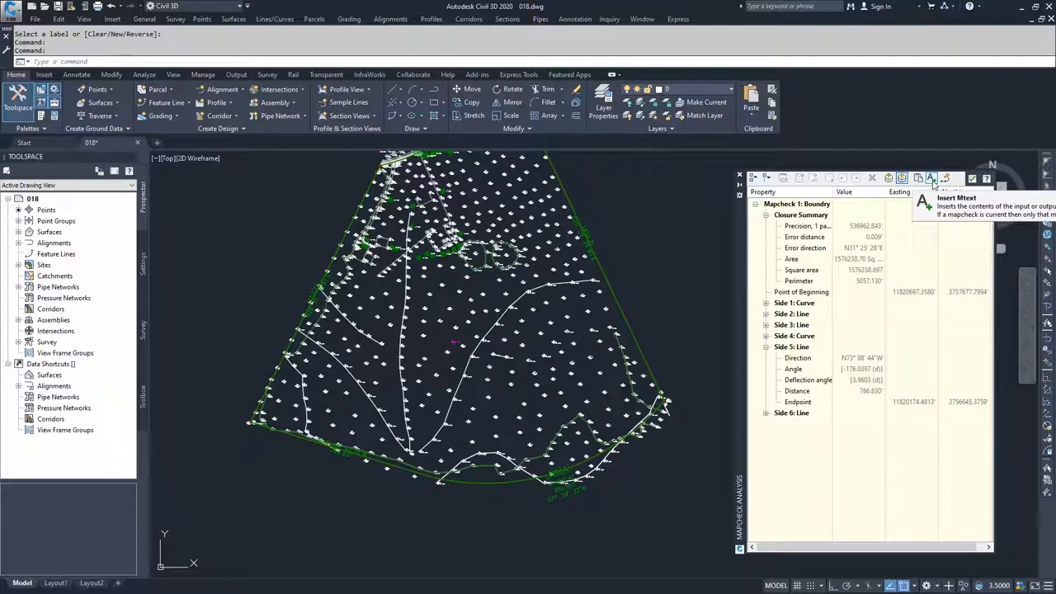
- Place the Boundry report, closure summary and six sides, as mtext in the drawing
left_click(930, 178)
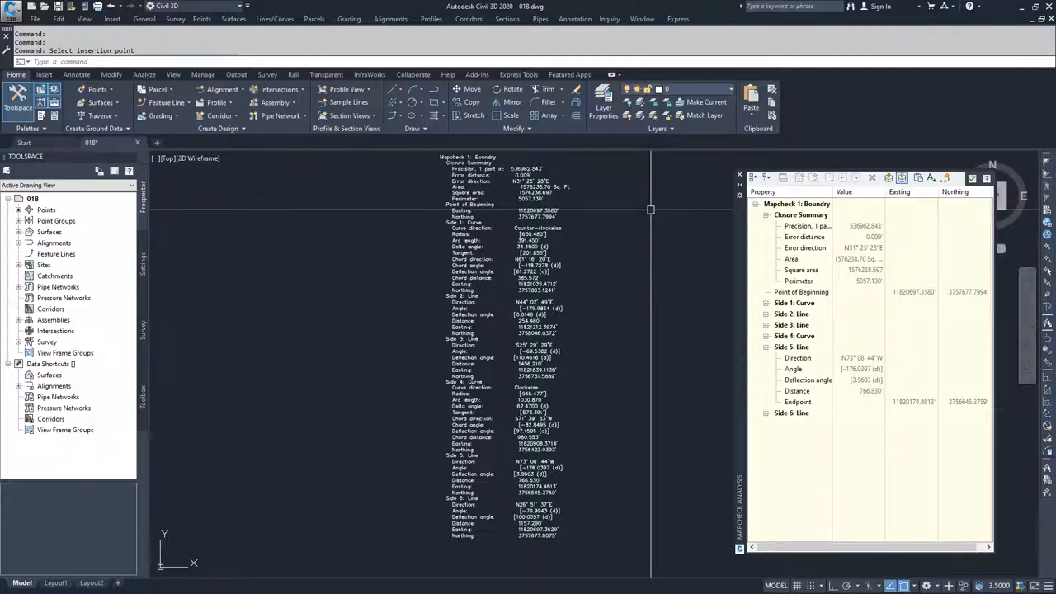
- Launch Notepad via the NOTEPAD command and paste the Boundry mapcheck report
type("NOTEp")
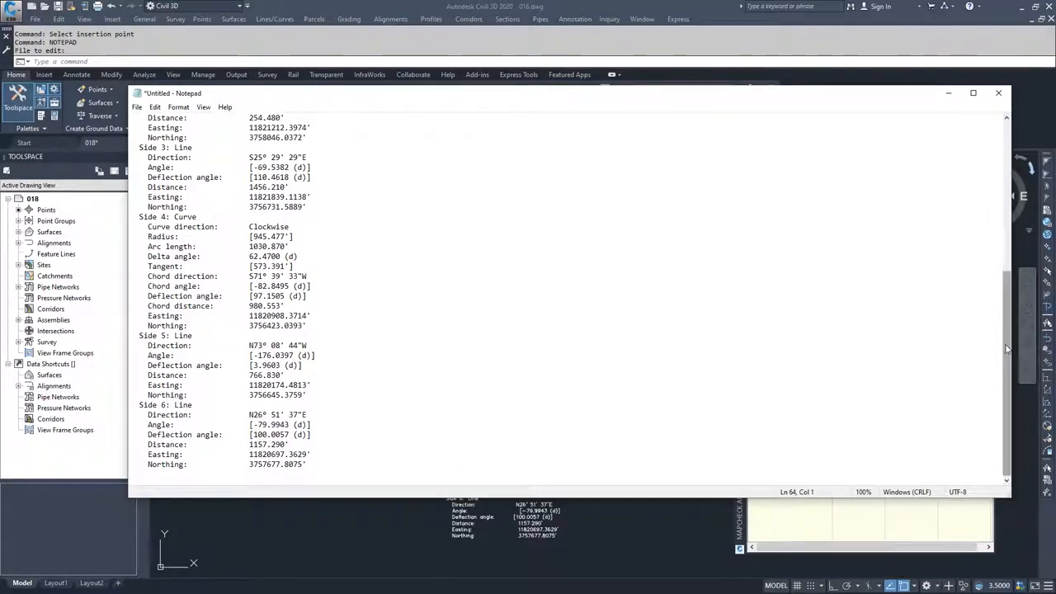
scroll("up", 3)
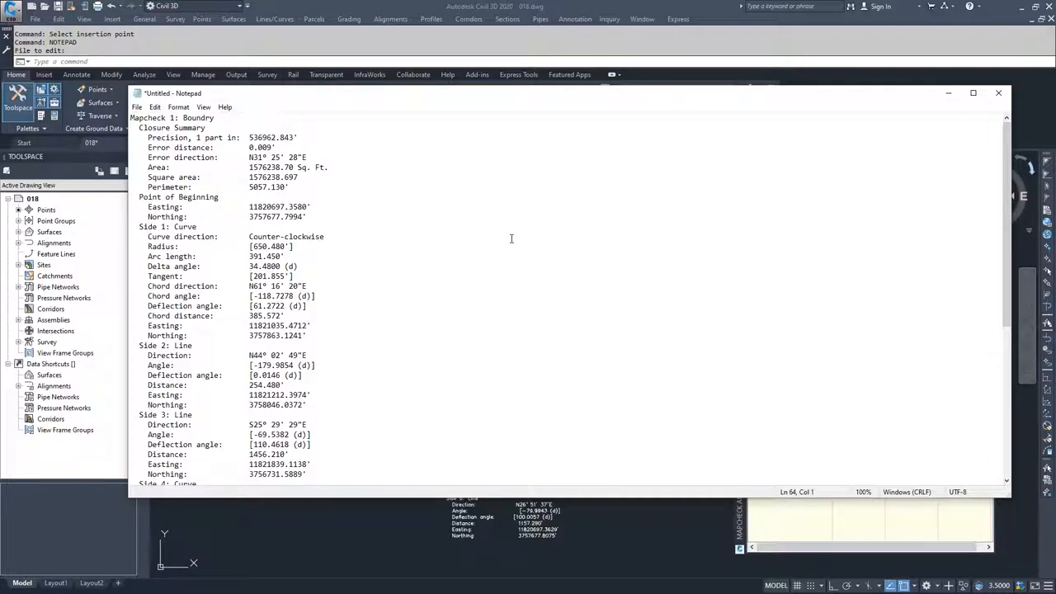
mouse_move(438, 339)
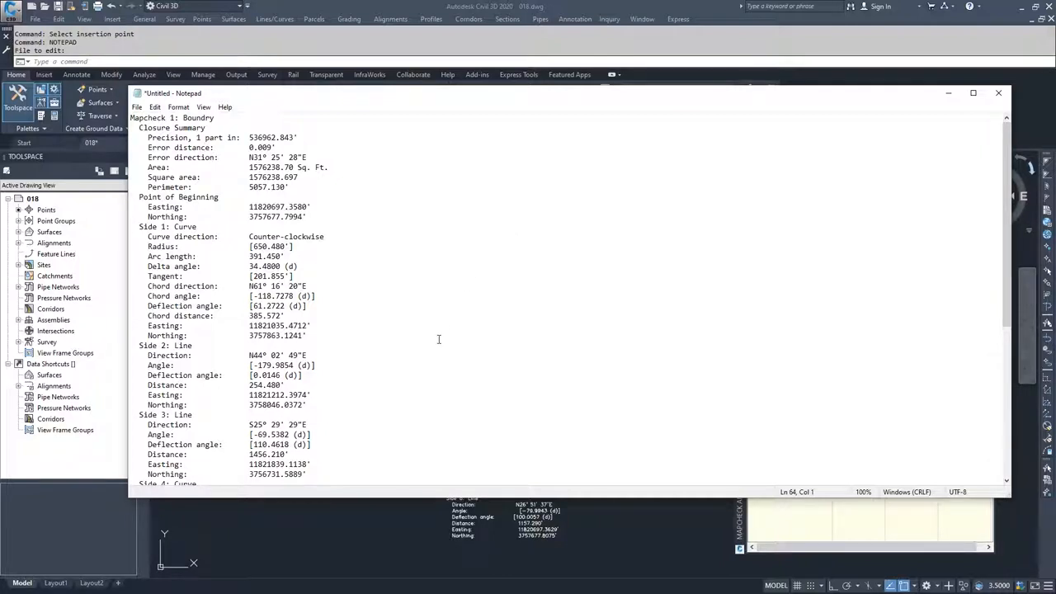
mouse_move(338, 318)
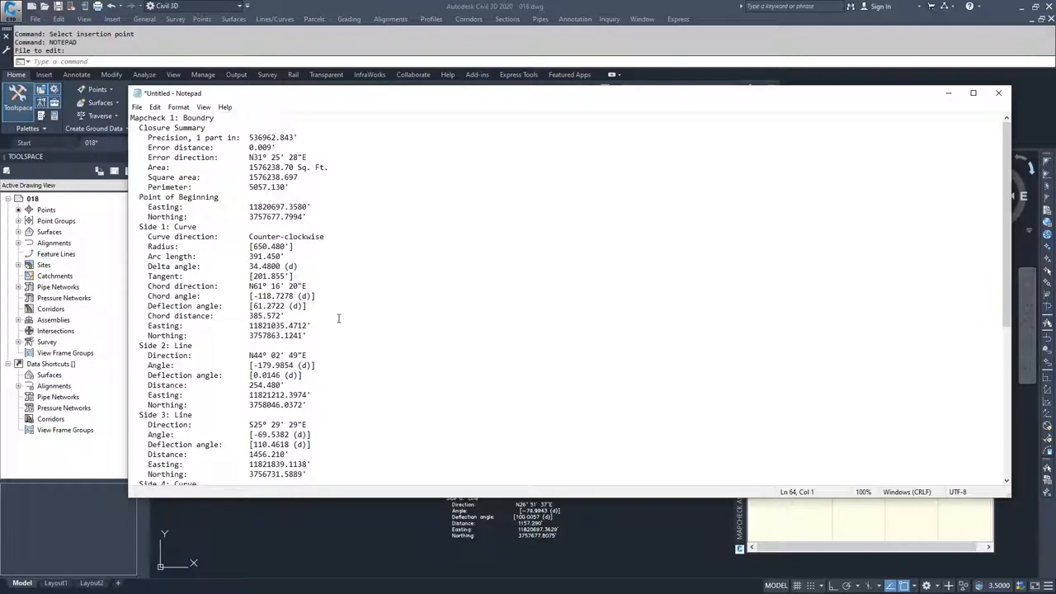
mouse_move(561, 336)
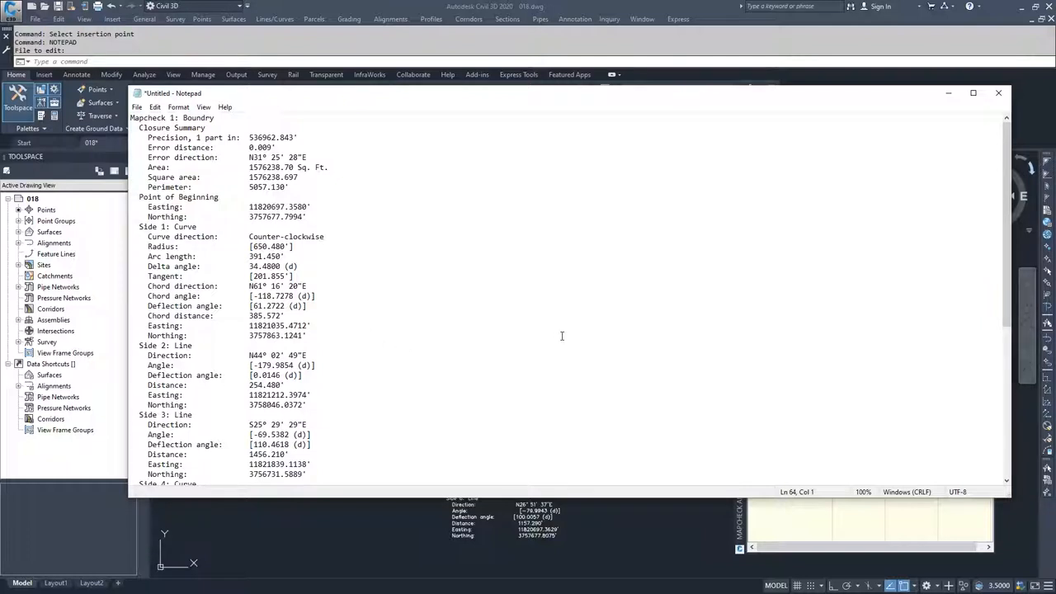
mouse_move(596, 338)
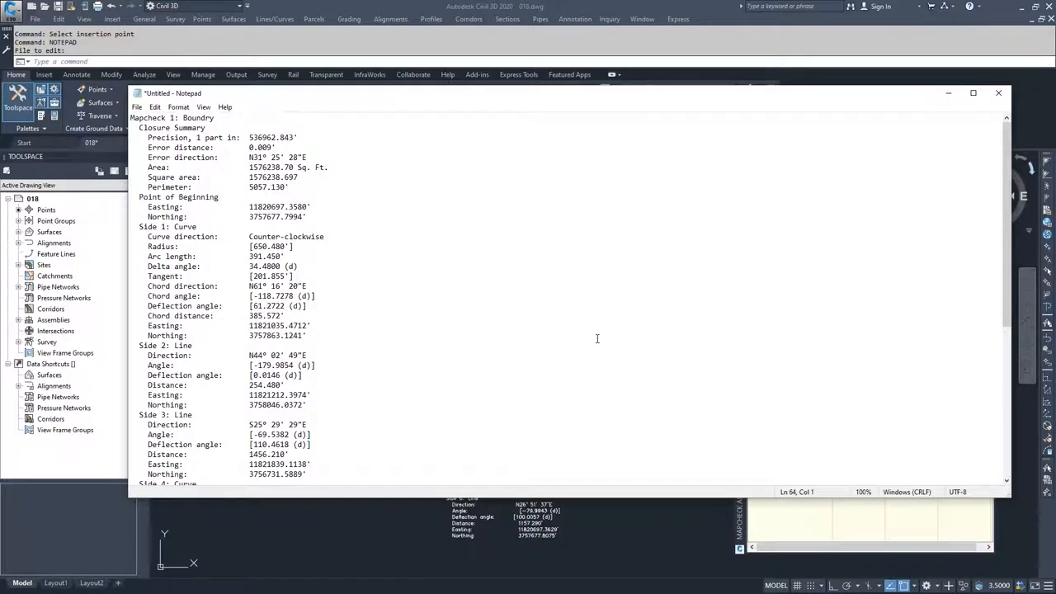